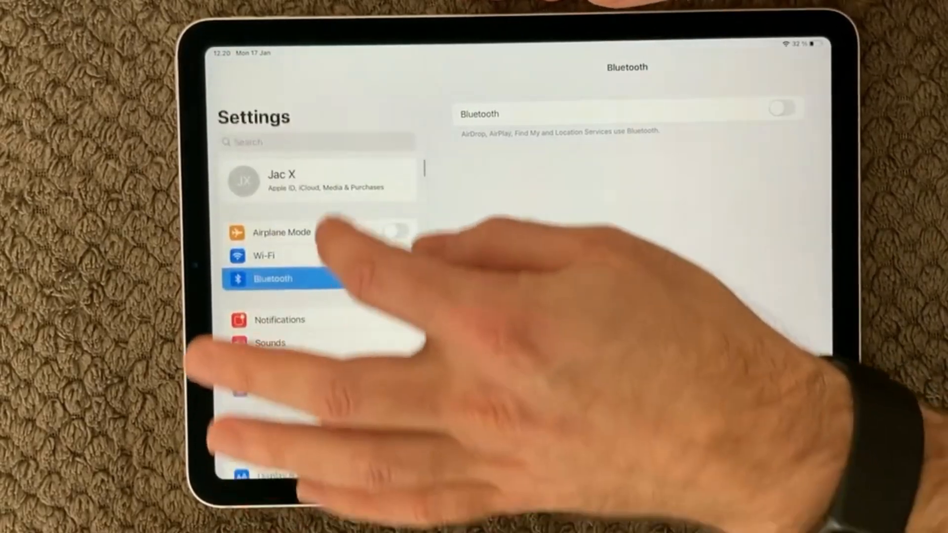
Step: Tap the Settings search field to bring up the keyboard
{"action": "left_click", "coordinate": [302, 142]}
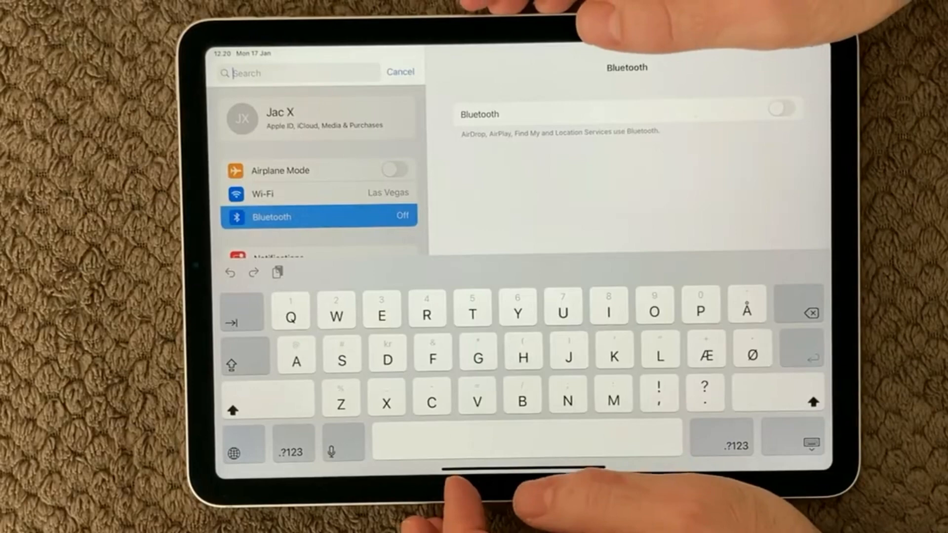
Step: Search 'Sky', open Skype's settings, and toggle its Microphone access off and back on
{"action": "type", "text": "Sk"}
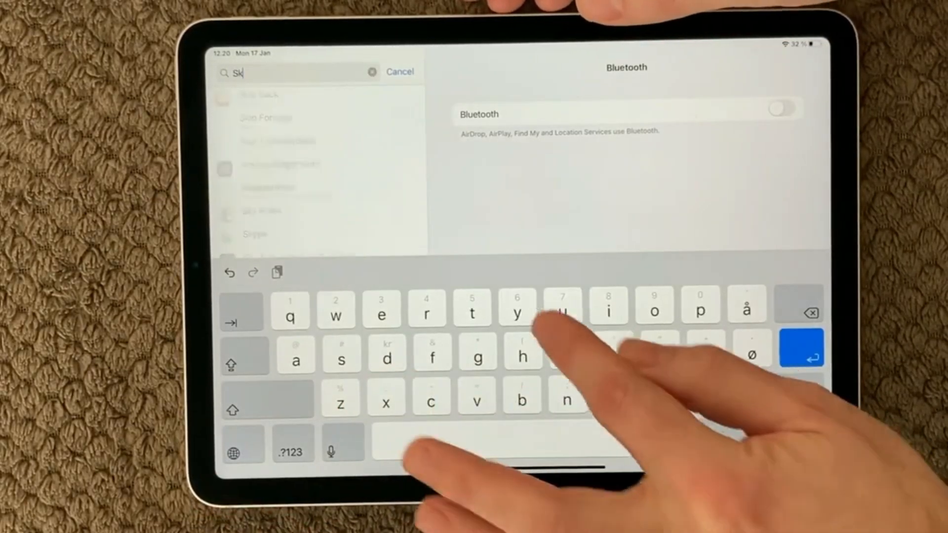
{"action": "type", "text": "y"}
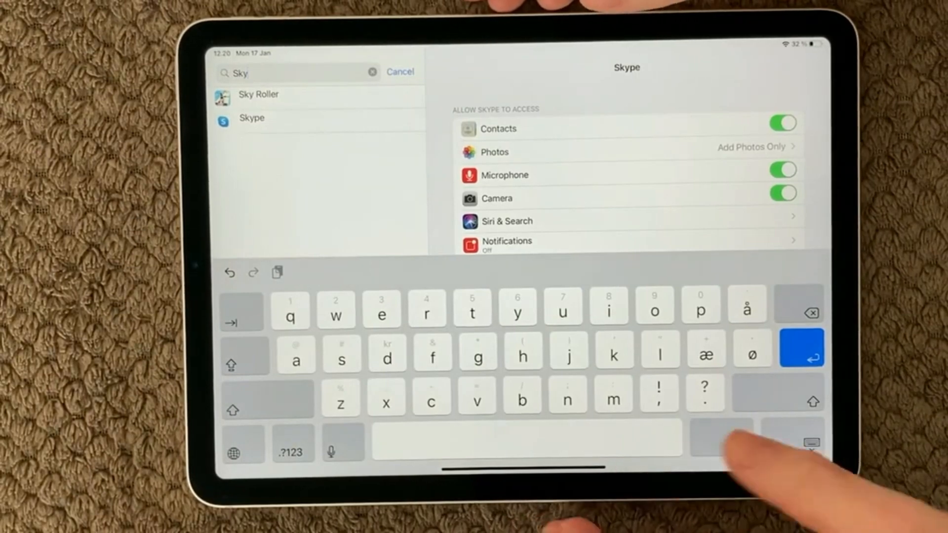
{"action": "left_click", "coordinate": [811, 442]}
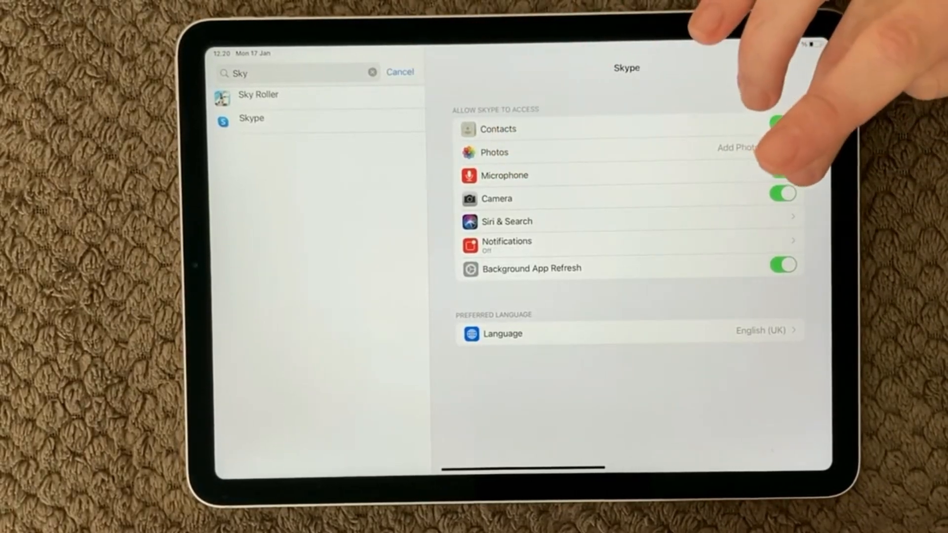
{"action": "left_click", "coordinate": [782, 175]}
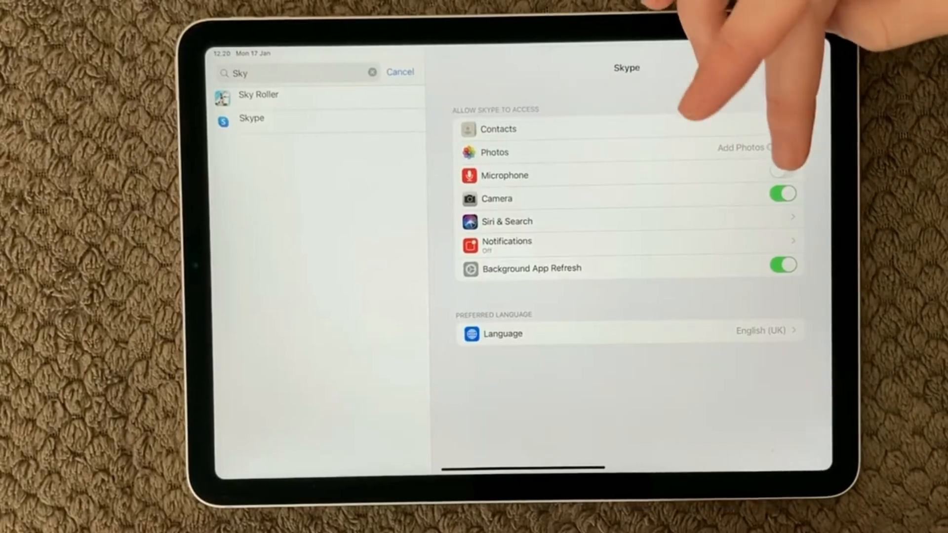
{"action": "left_click", "coordinate": [781, 175]}
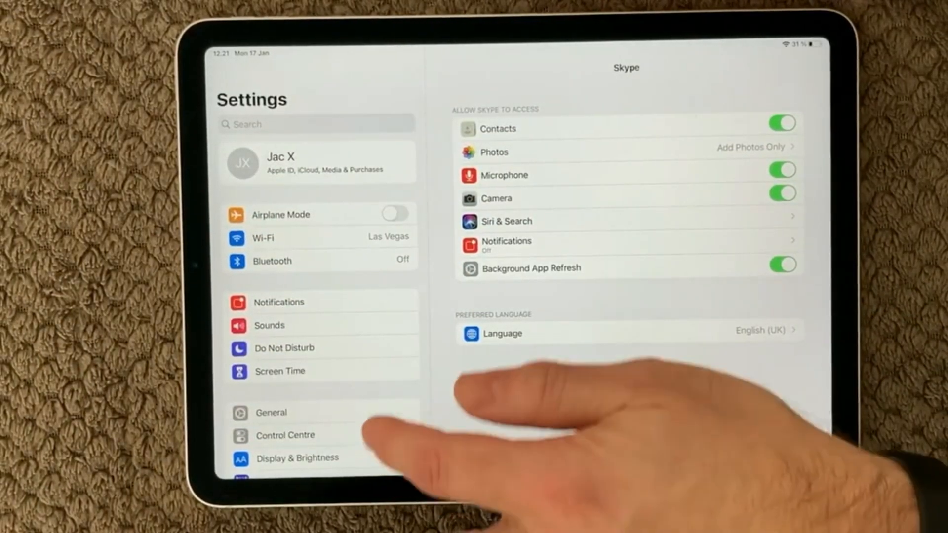
Step: Open Privacy > Microphone to see Chrome and Skype allowed microphone access
{"action": "scroll", "scroll_direction": "down", "scroll_amount": 3}
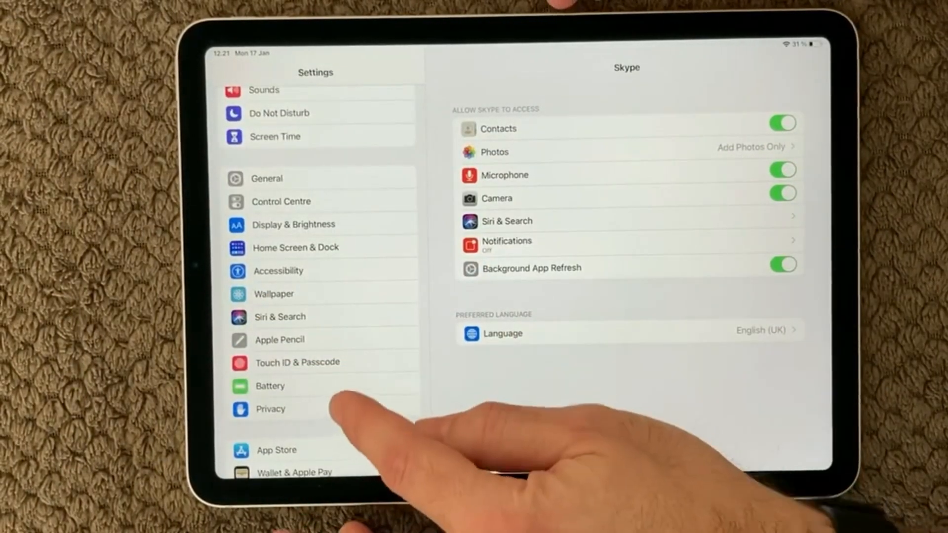
{"action": "left_click", "coordinate": [270, 409]}
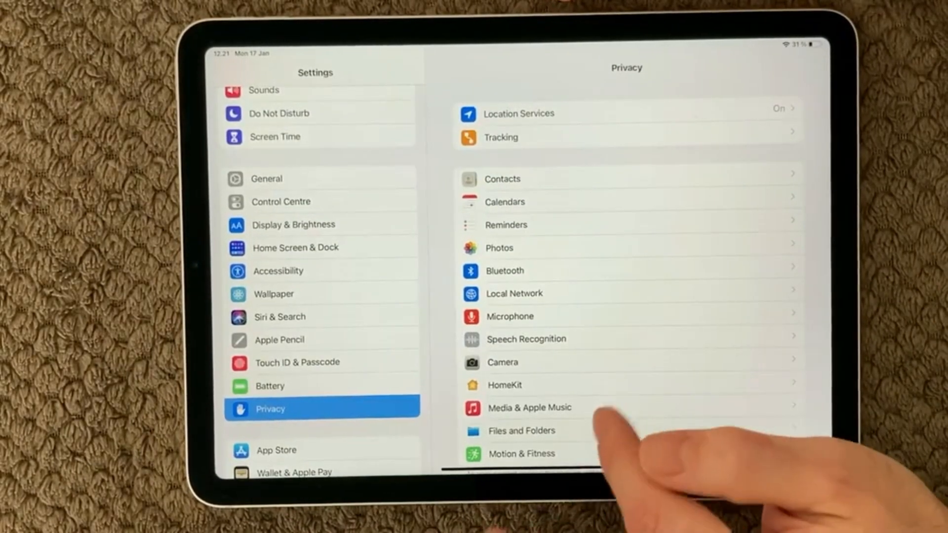
{"action": "scroll", "scroll_direction": "up", "scroll_amount": 3}
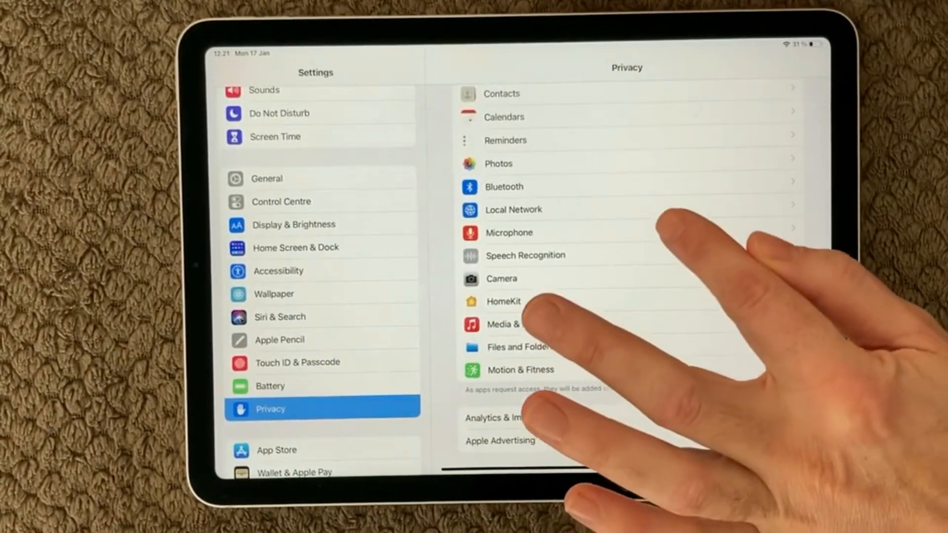
{"action": "left_click", "coordinate": [509, 232]}
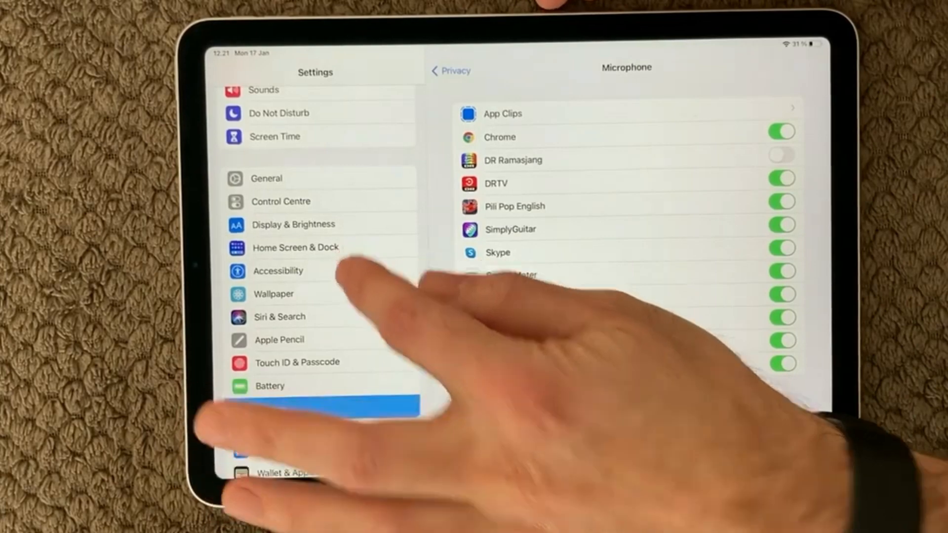
Step: Open Accessibility > Hearing > Audio/Visual, showing Headphone Accommodations on
{"action": "left_click", "coordinate": [278, 270]}
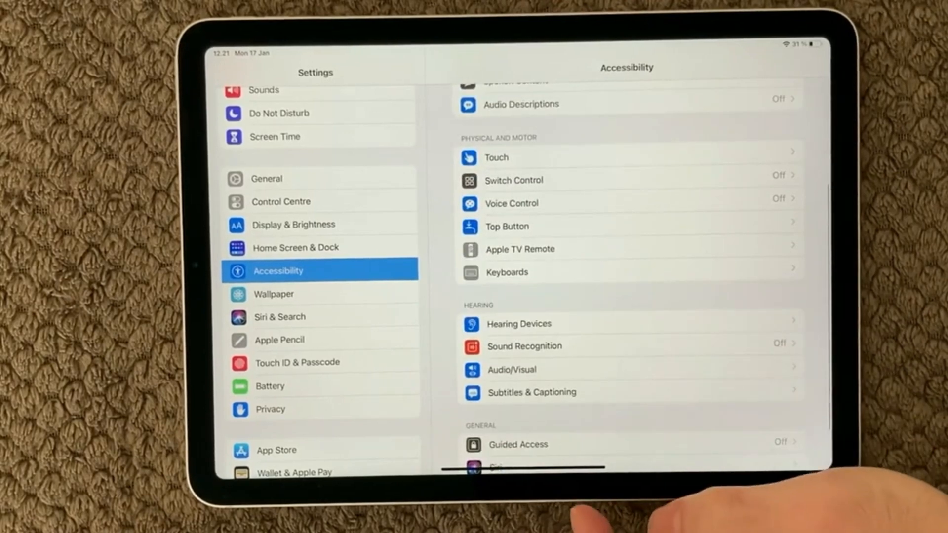
{"action": "scroll", "scroll_direction": "up", "scroll_amount": 3}
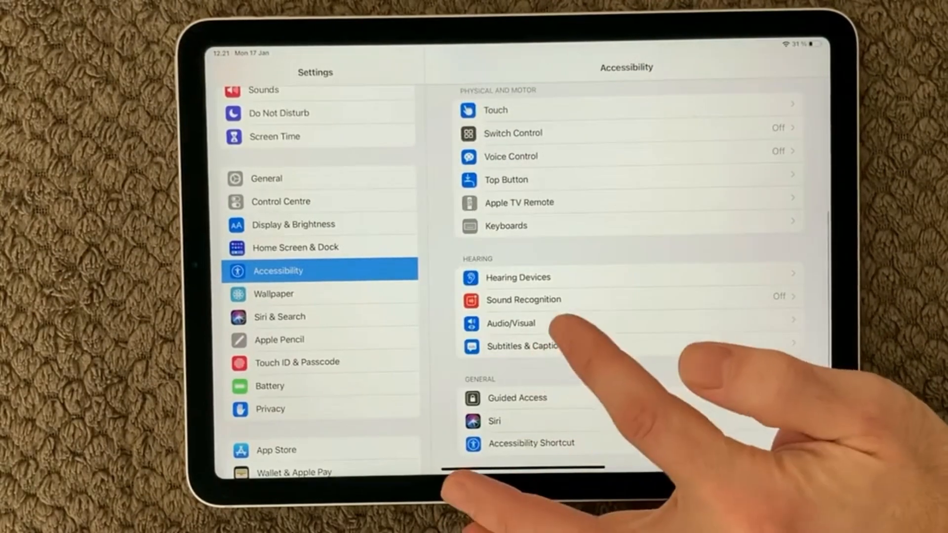
{"action": "left_click", "coordinate": [510, 323]}
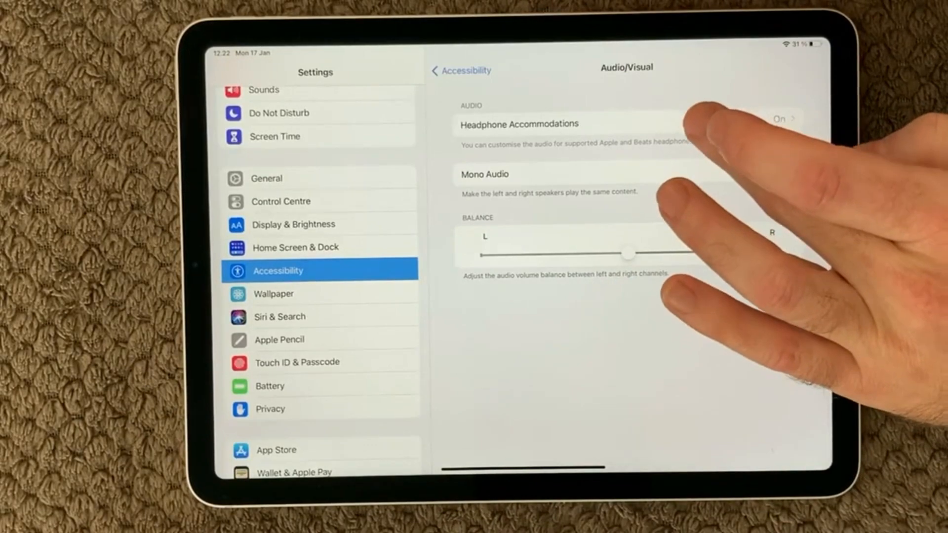
Step: Open Headphone Accommodations and switch its toggle off
{"action": "left_click", "coordinate": [518, 124]}
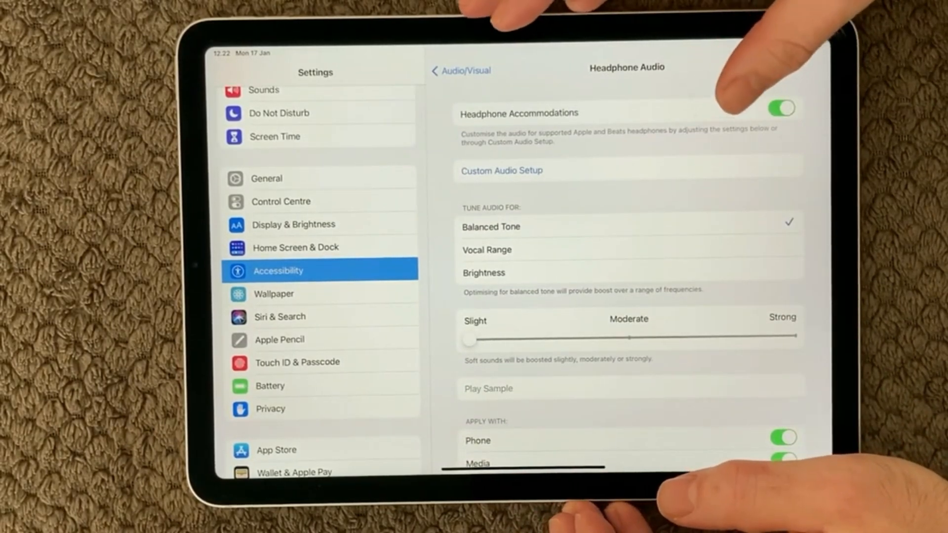
{"action": "left_click", "coordinate": [781, 108]}
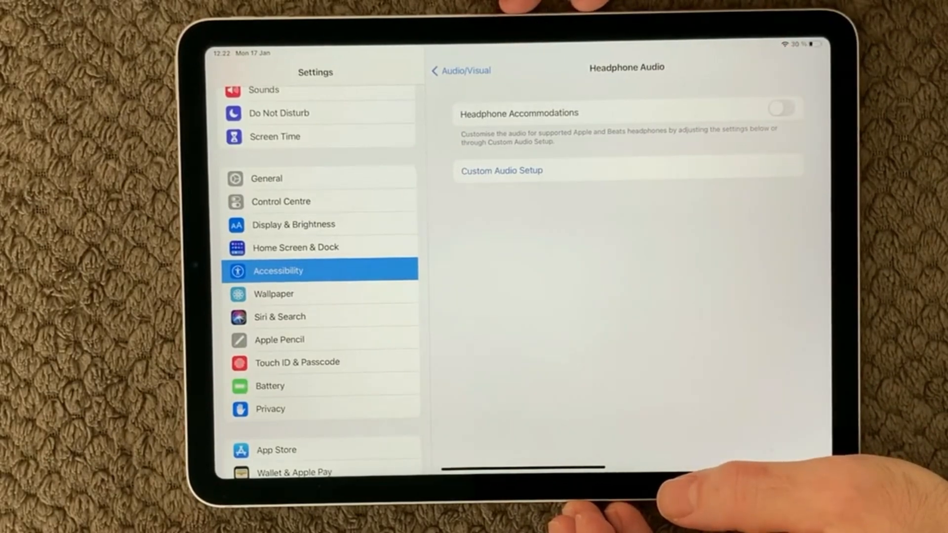